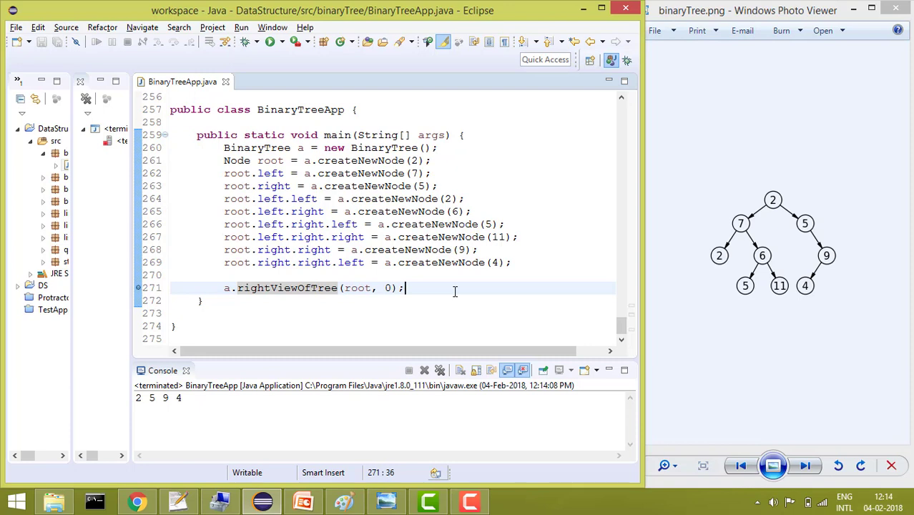
pyautogui.moveTo(899, 248)
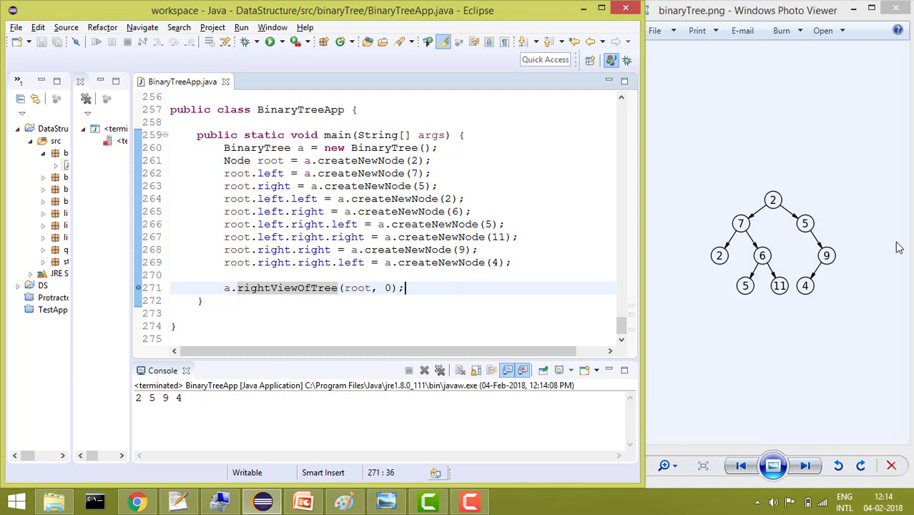
pyautogui.moveTo(893, 255)
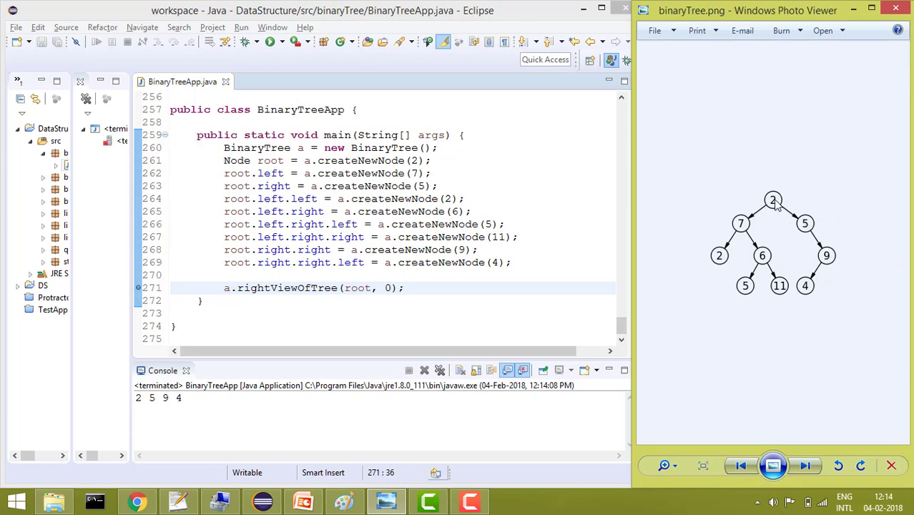
pyautogui.moveTo(827, 255)
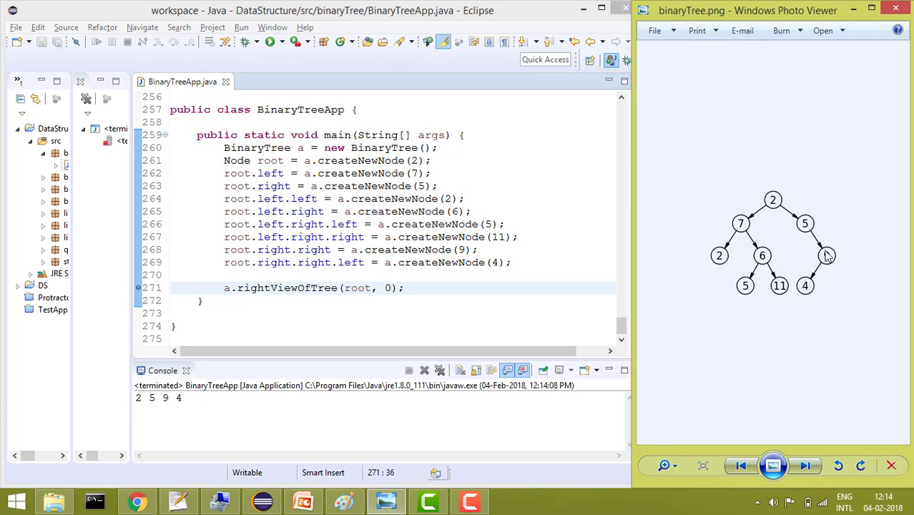
pyautogui.moveTo(813, 289)
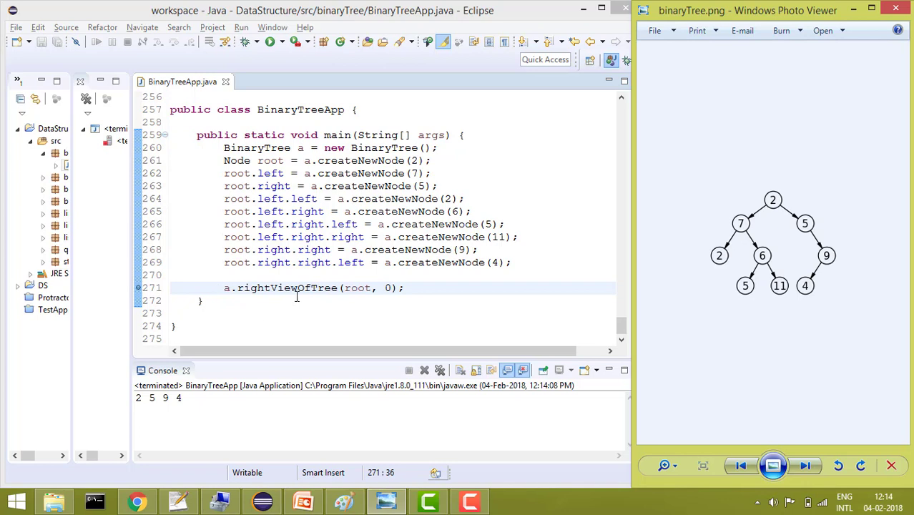
pyautogui.moveTo(356, 292)
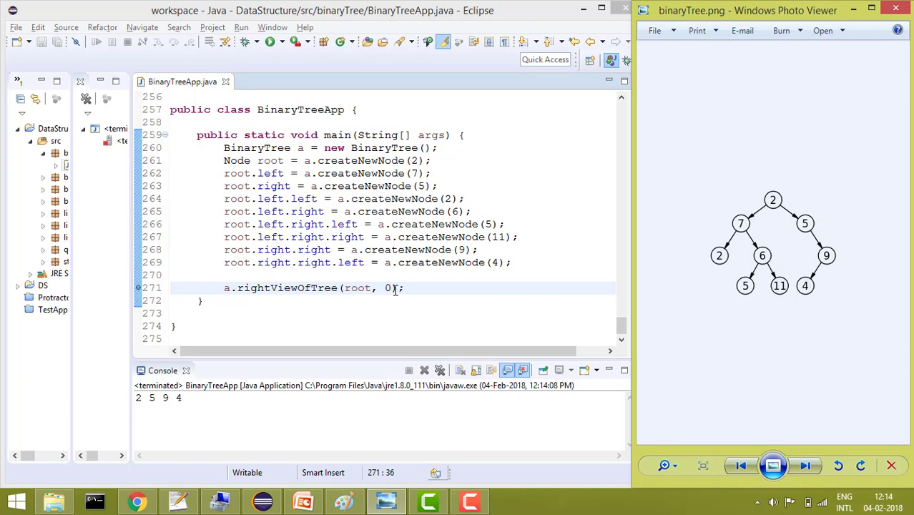
pyautogui.moveTo(286, 288)
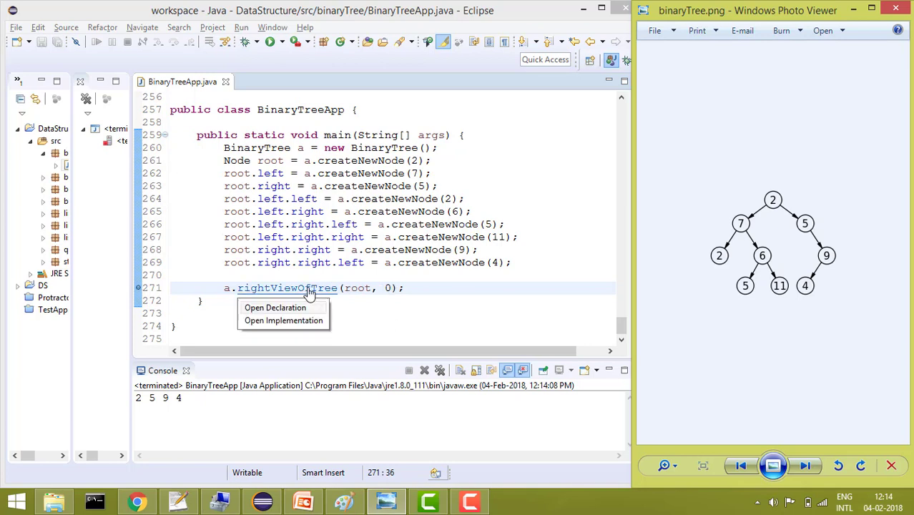
# Jump to the rightViewOfTree declaration in BinaryTree via Open Declaration
pyautogui.click(275, 308)
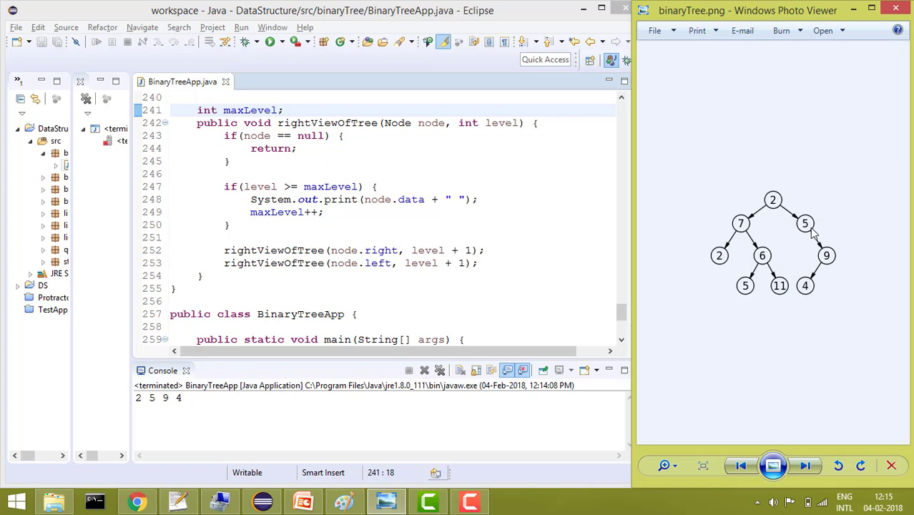
pyautogui.moveTo(810, 231)
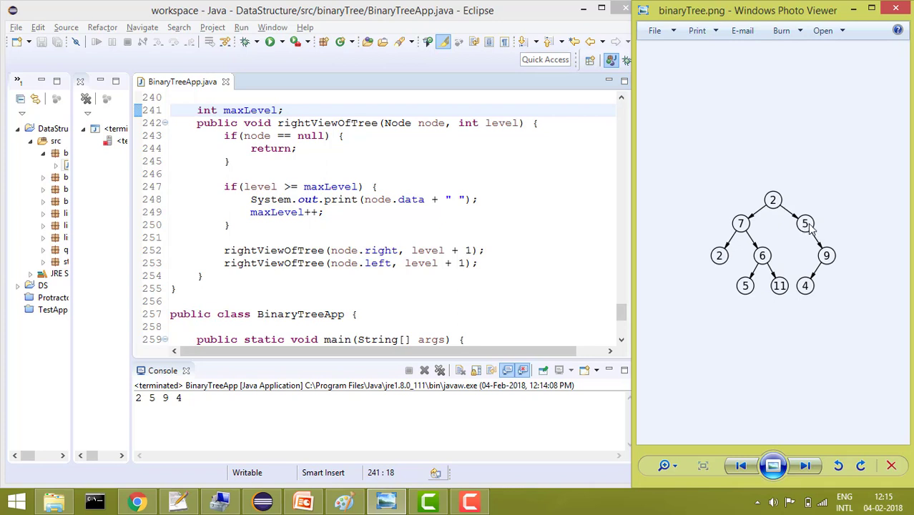
pyautogui.moveTo(808, 232)
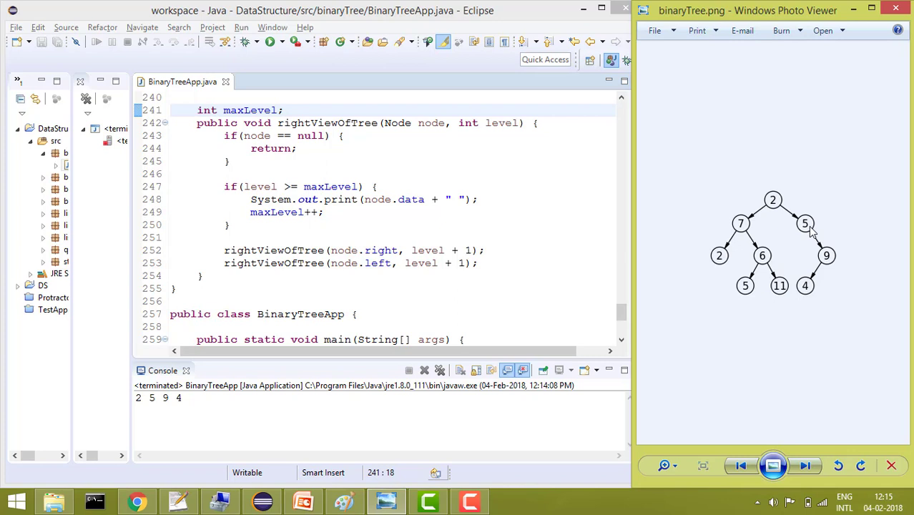
pyautogui.moveTo(830, 256)
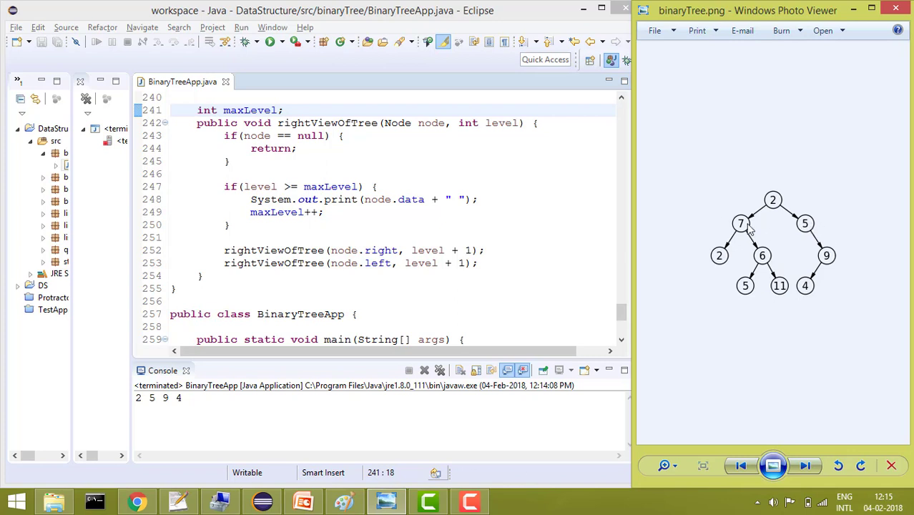
pyautogui.moveTo(801, 232)
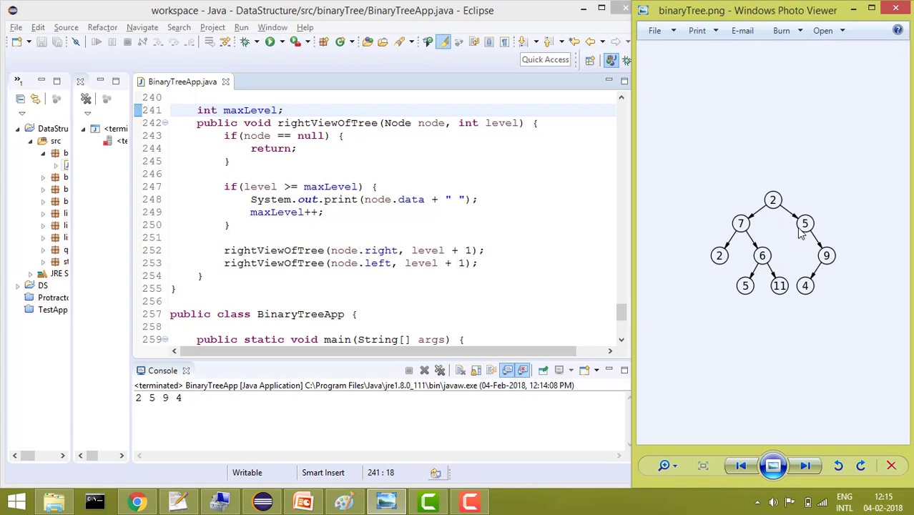
pyautogui.moveTo(737, 241)
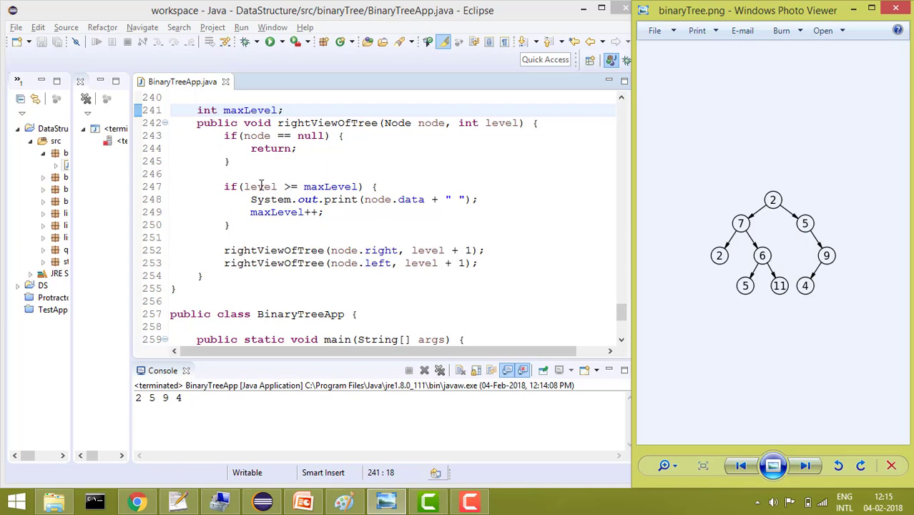
pyautogui.moveTo(343, 187)
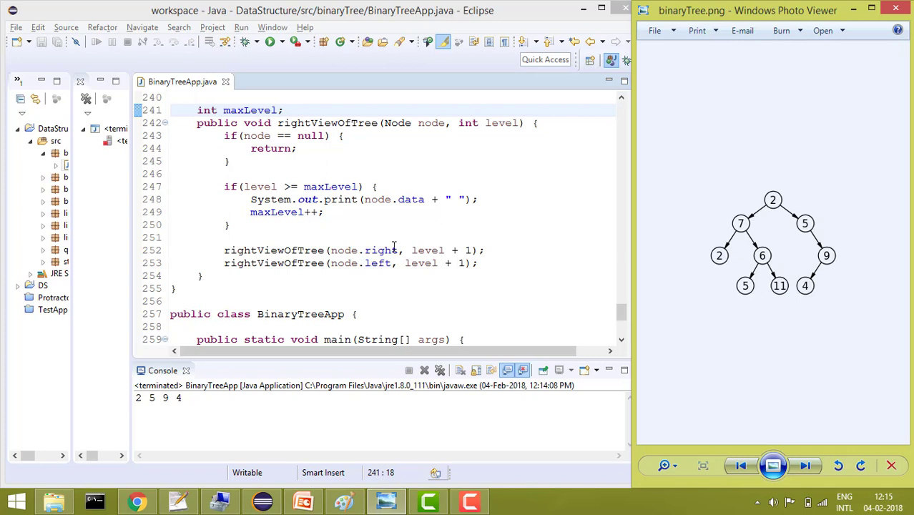
pyautogui.moveTo(401, 268)
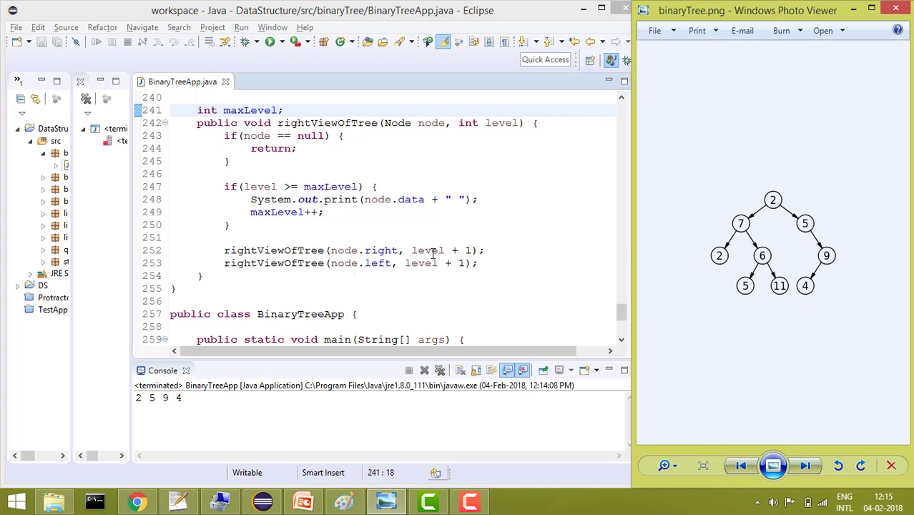
pyautogui.moveTo(518, 285)
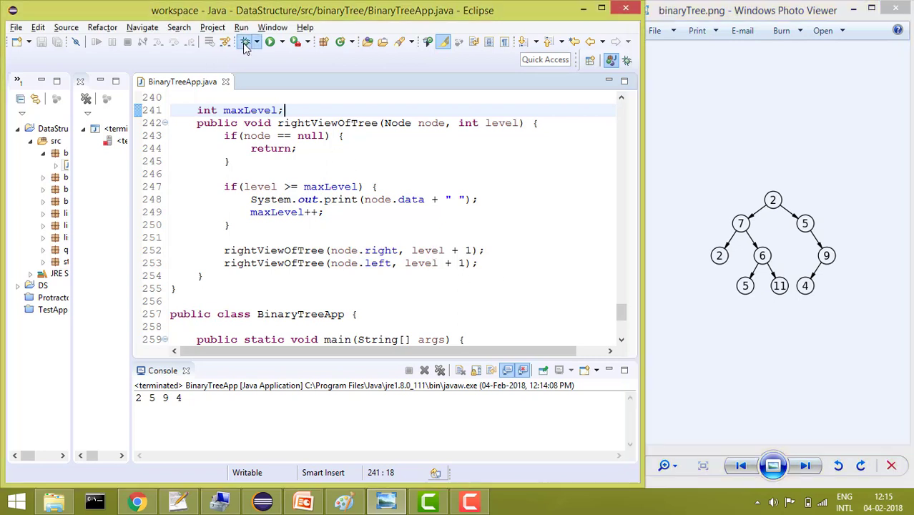
# Debug the program and step into rightViewOfTree's right-child and left-child recursive calls
pyautogui.click(269, 40)
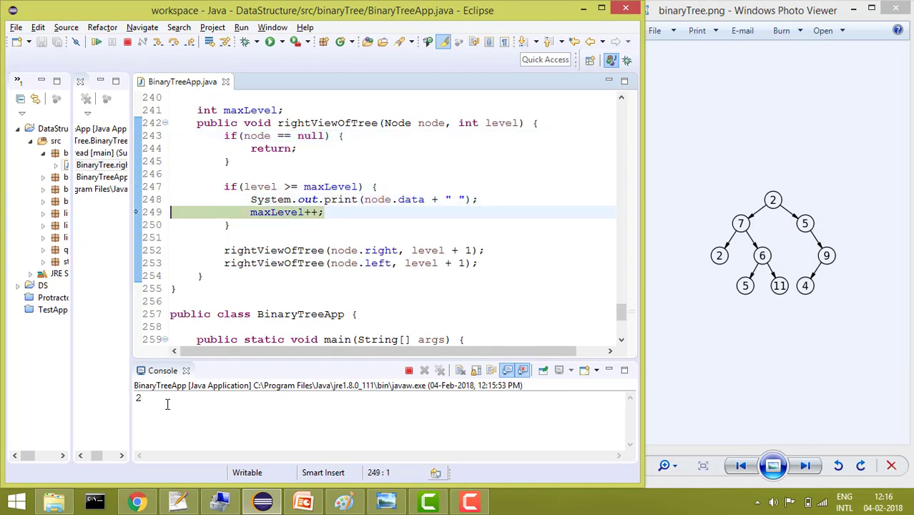
pyautogui.click(286, 249)
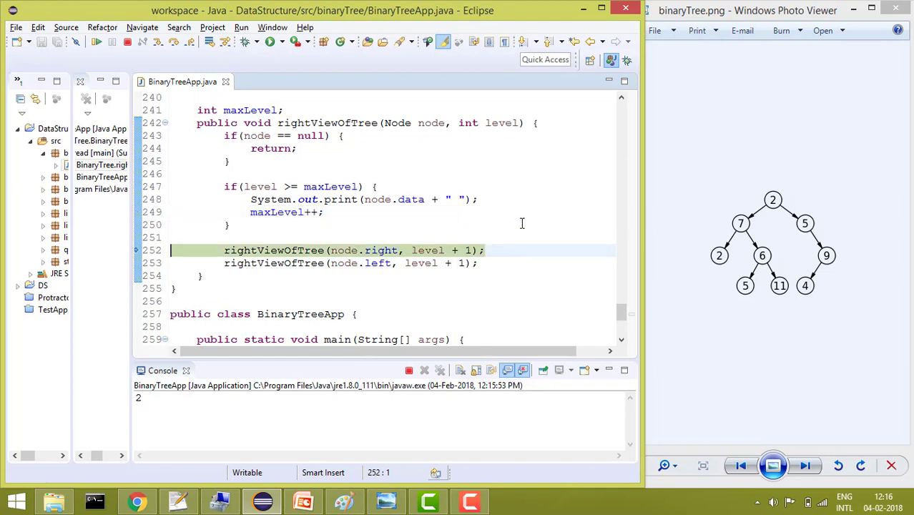
pyautogui.click(283, 135)
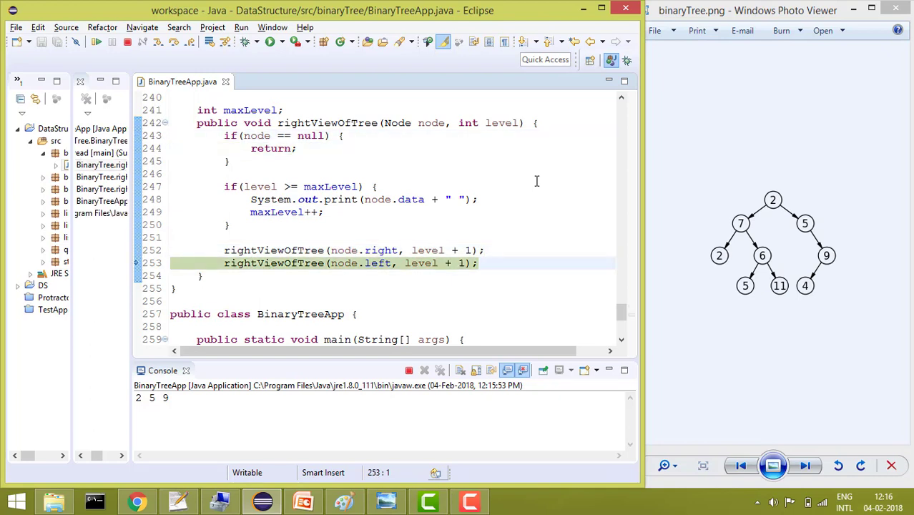
pyautogui.click(284, 134)
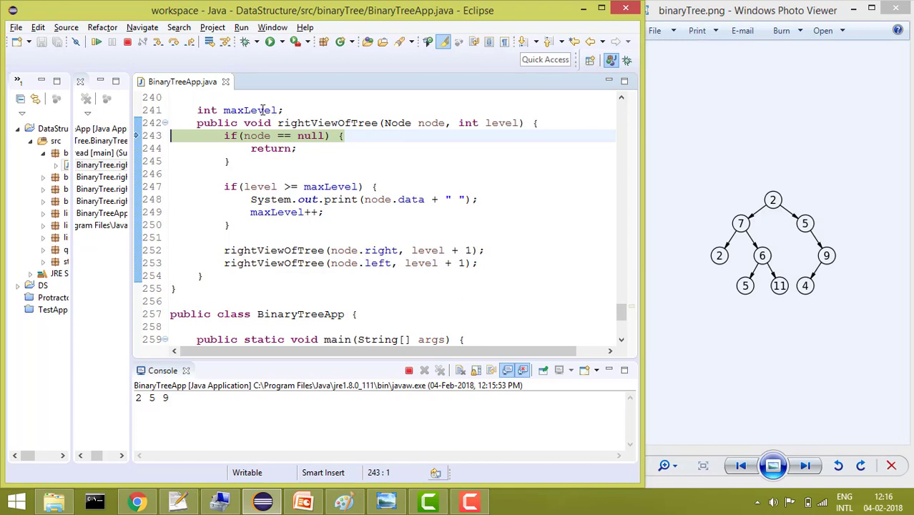
# Resume and step past the level check until the console prints 2 5 9 4 and the program exits
pyautogui.click(355, 199)
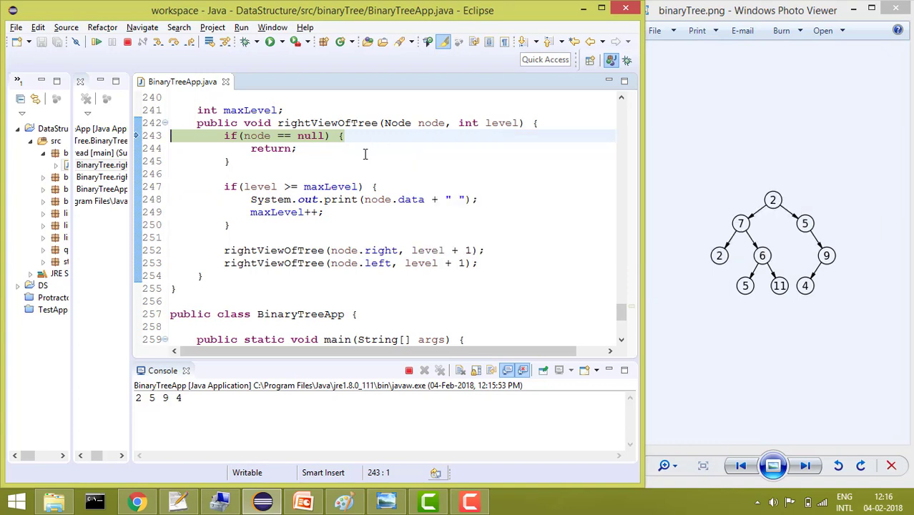
pyautogui.click(300, 186)
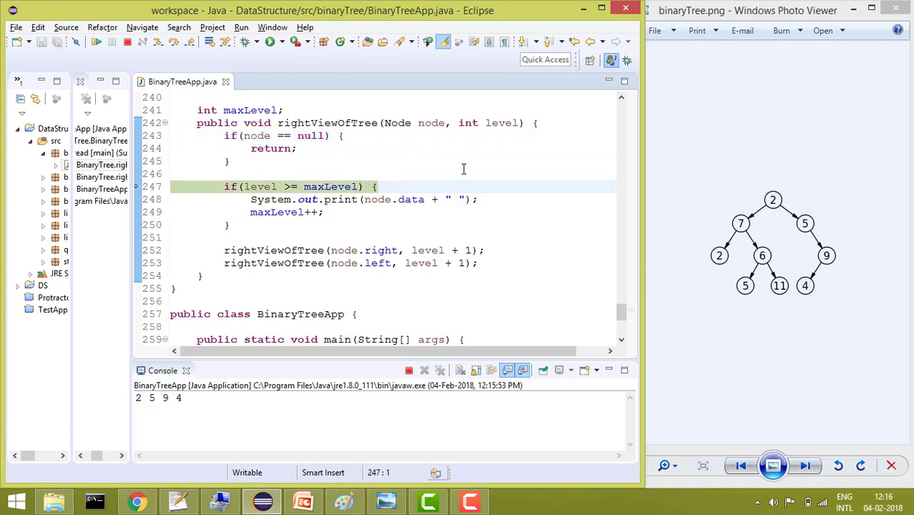
pyautogui.moveTo(266, 186)
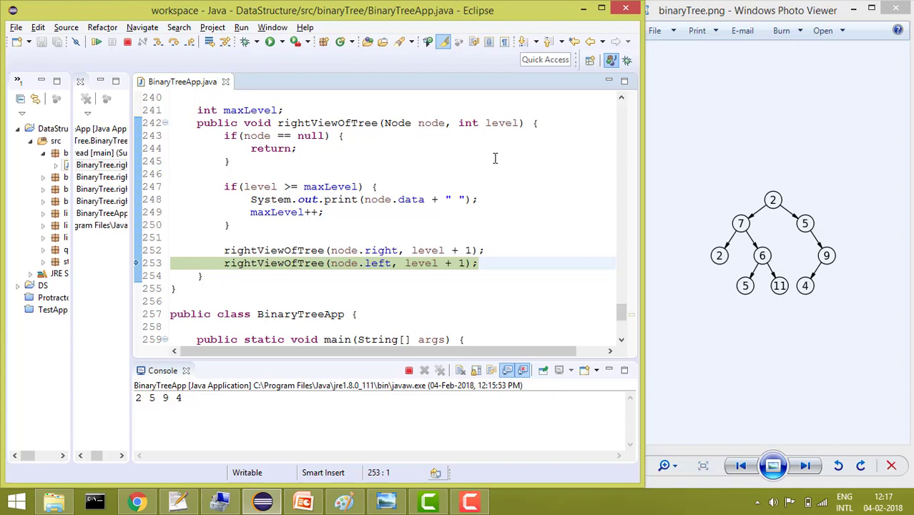
pyautogui.moveTo(337, 183)
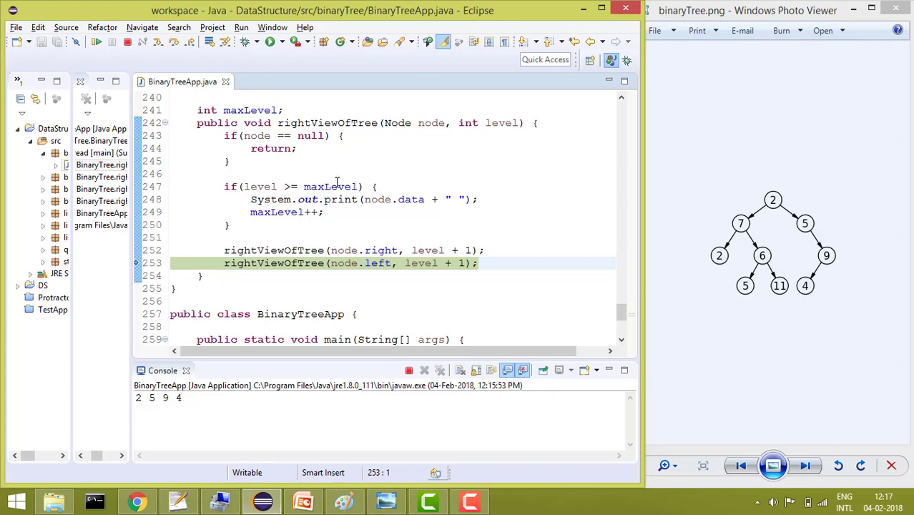
pyautogui.click(272, 148)
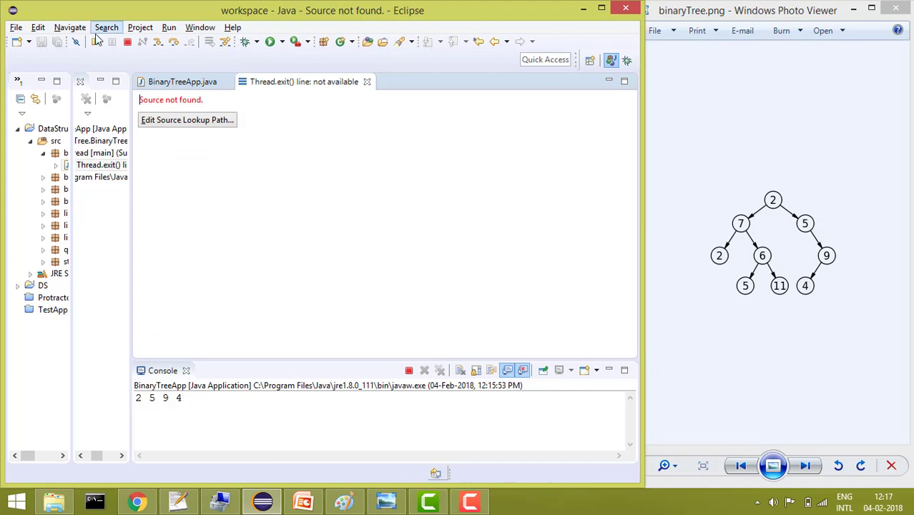
# Return from the missing-source page to the BinaryTreeApp.java rightViewOfTree source
pyautogui.click(182, 80)
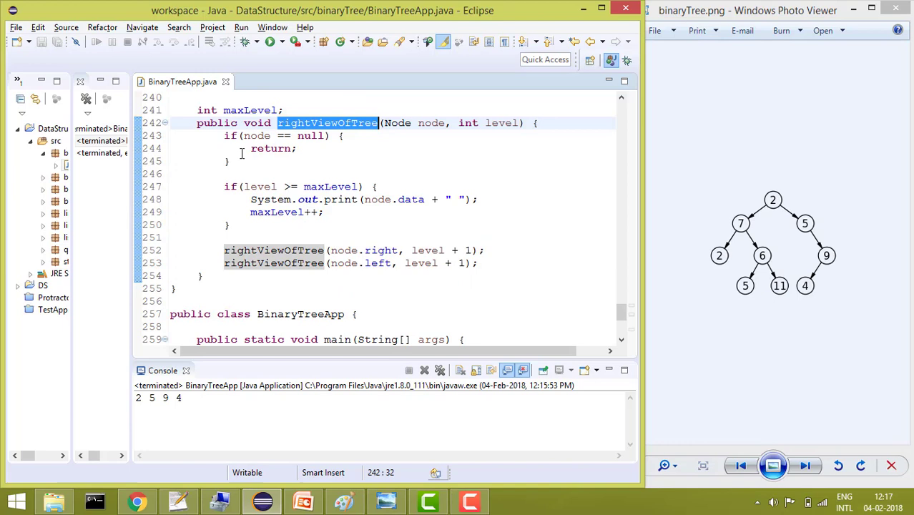
pyautogui.moveTo(249, 109)
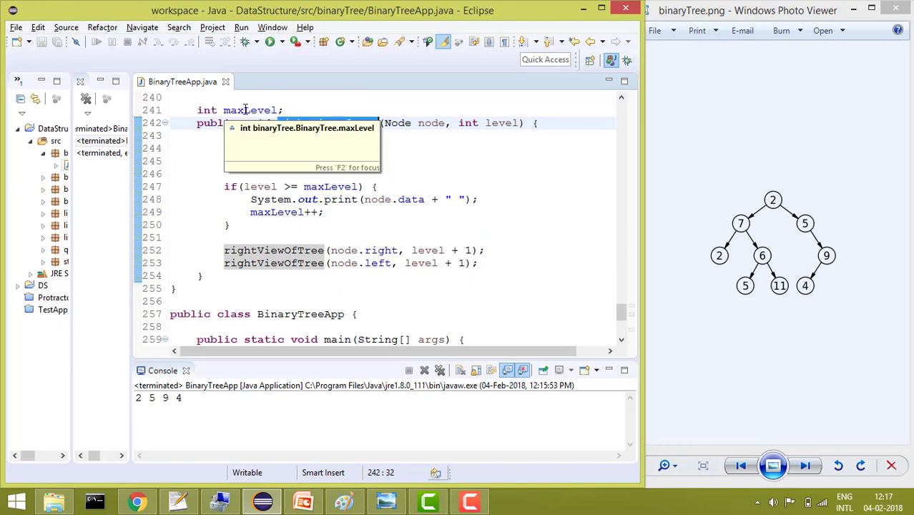